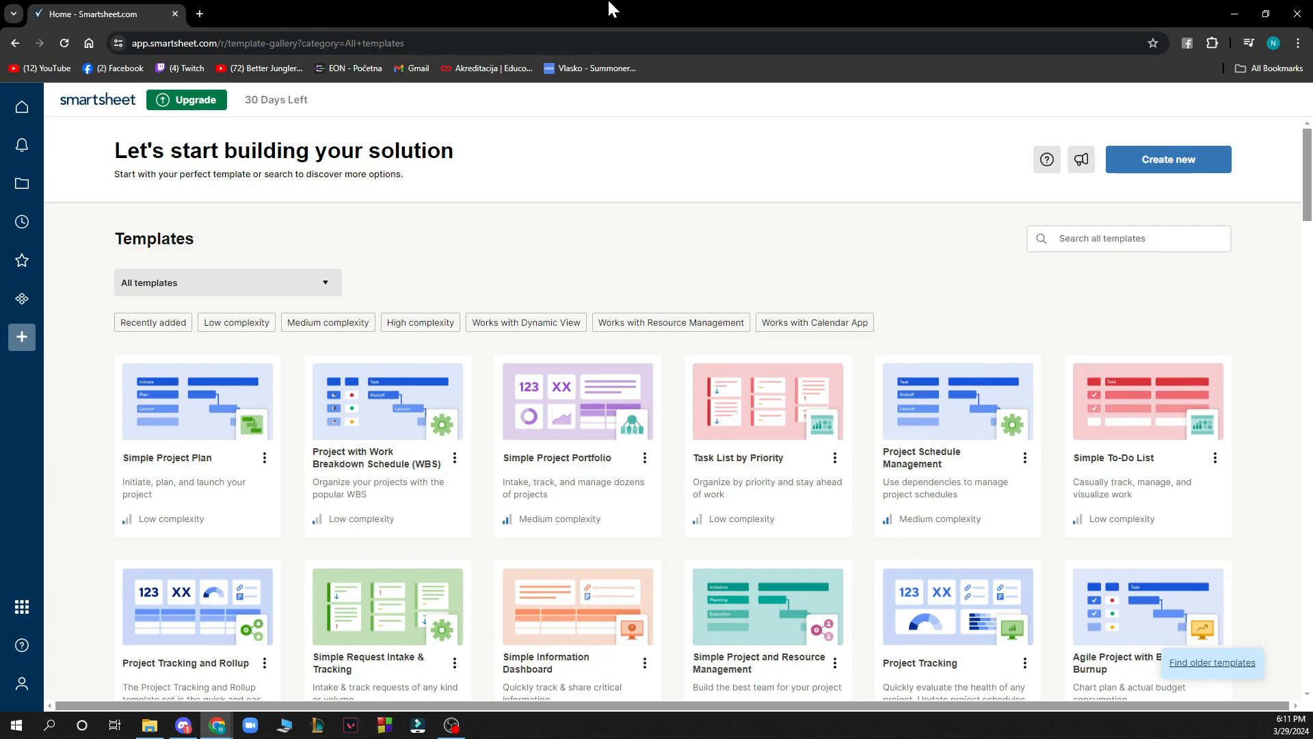
{"action": "mouse_move", "coordinate": [20, 110]}
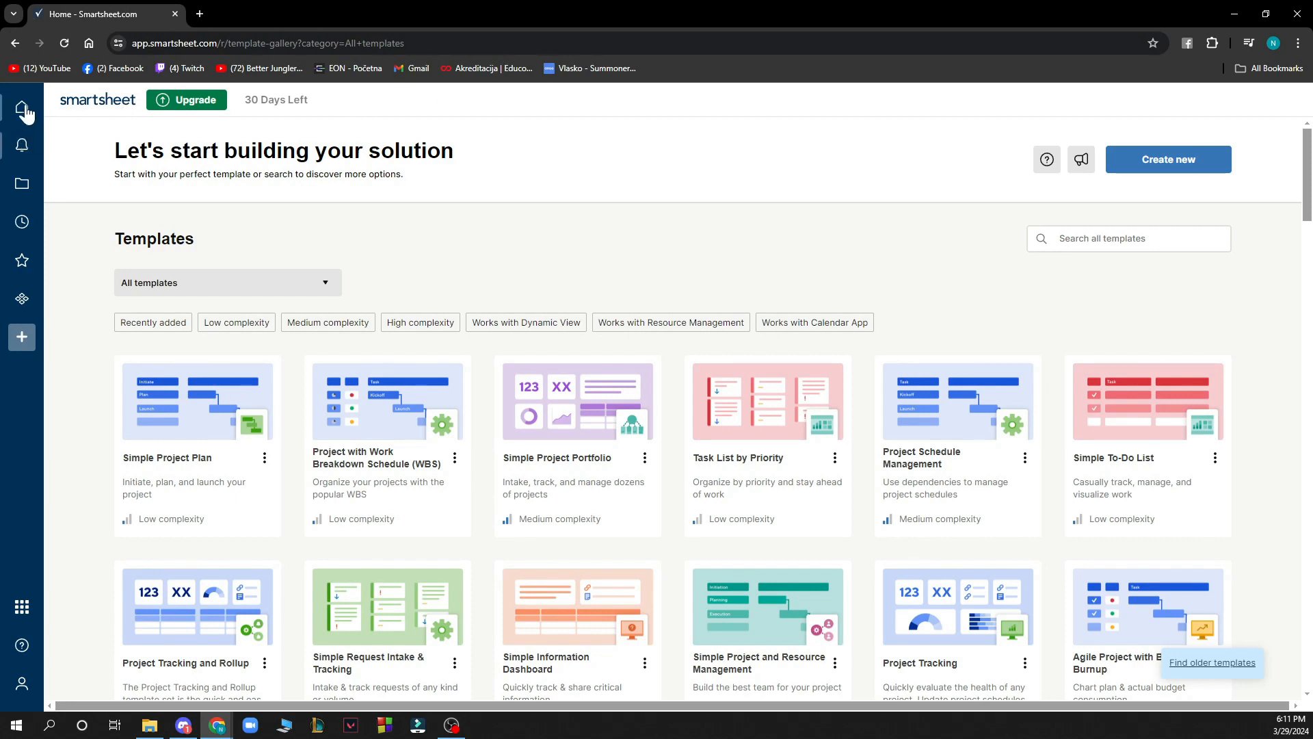
Step: Return to the Home page showing the empty Suggested for you area
{"action": "left_click", "coordinate": [20, 106]}
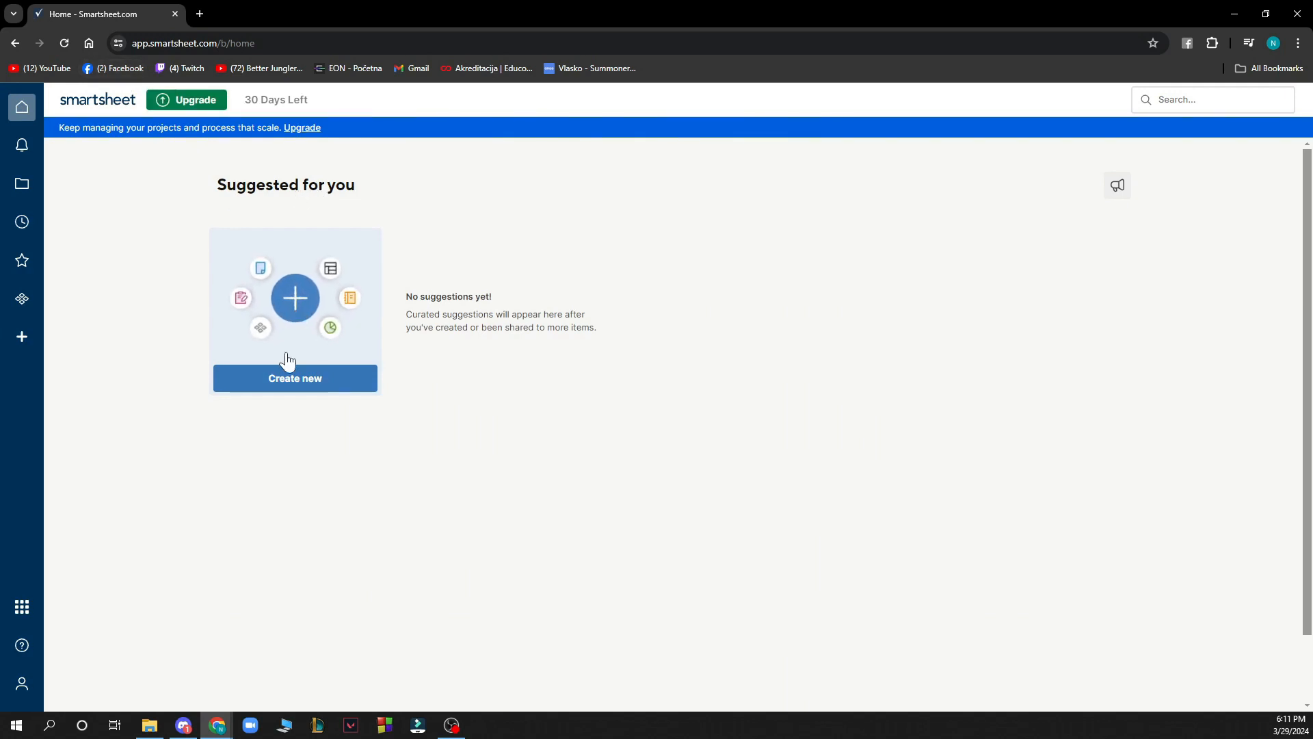
{"action": "mouse_move", "coordinate": [206, 191]}
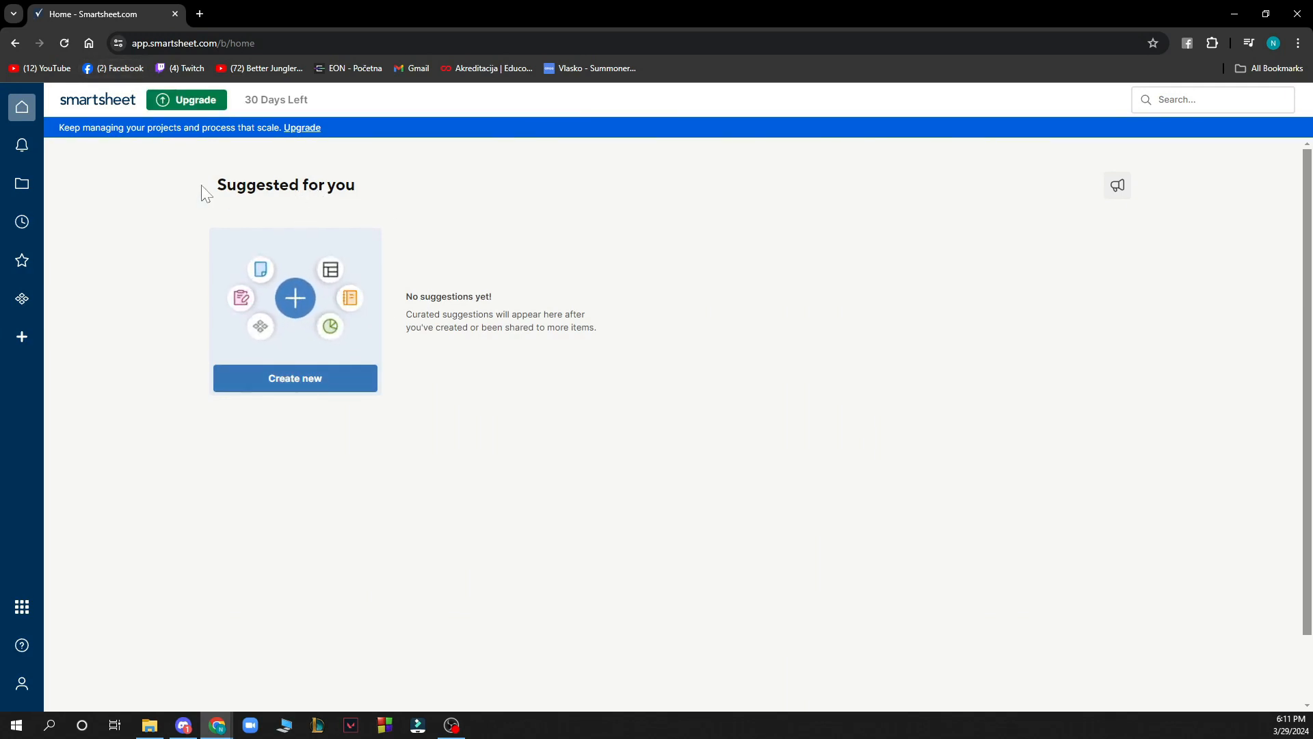
Step: View the empty Notifications panel, then the Browse page on its empty Workspaces view
{"action": "left_click", "coordinate": [21, 145]}
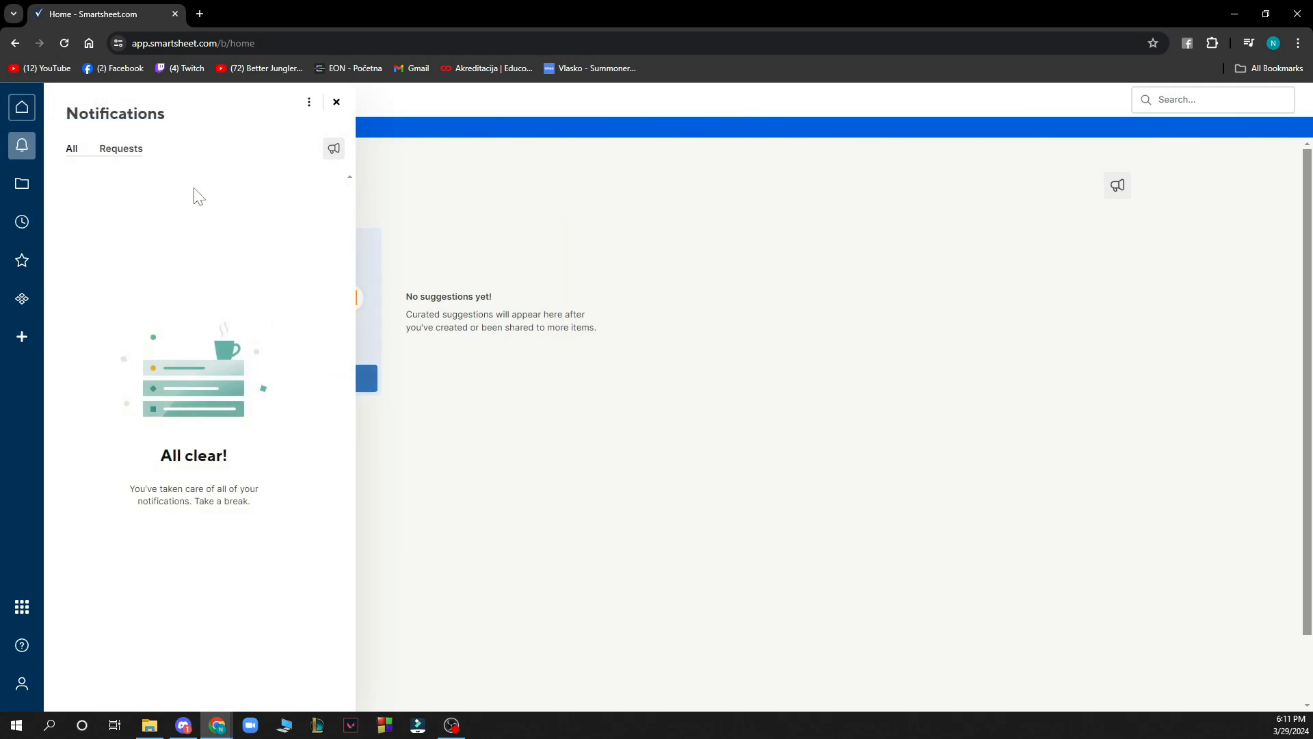
{"action": "left_click", "coordinate": [20, 184]}
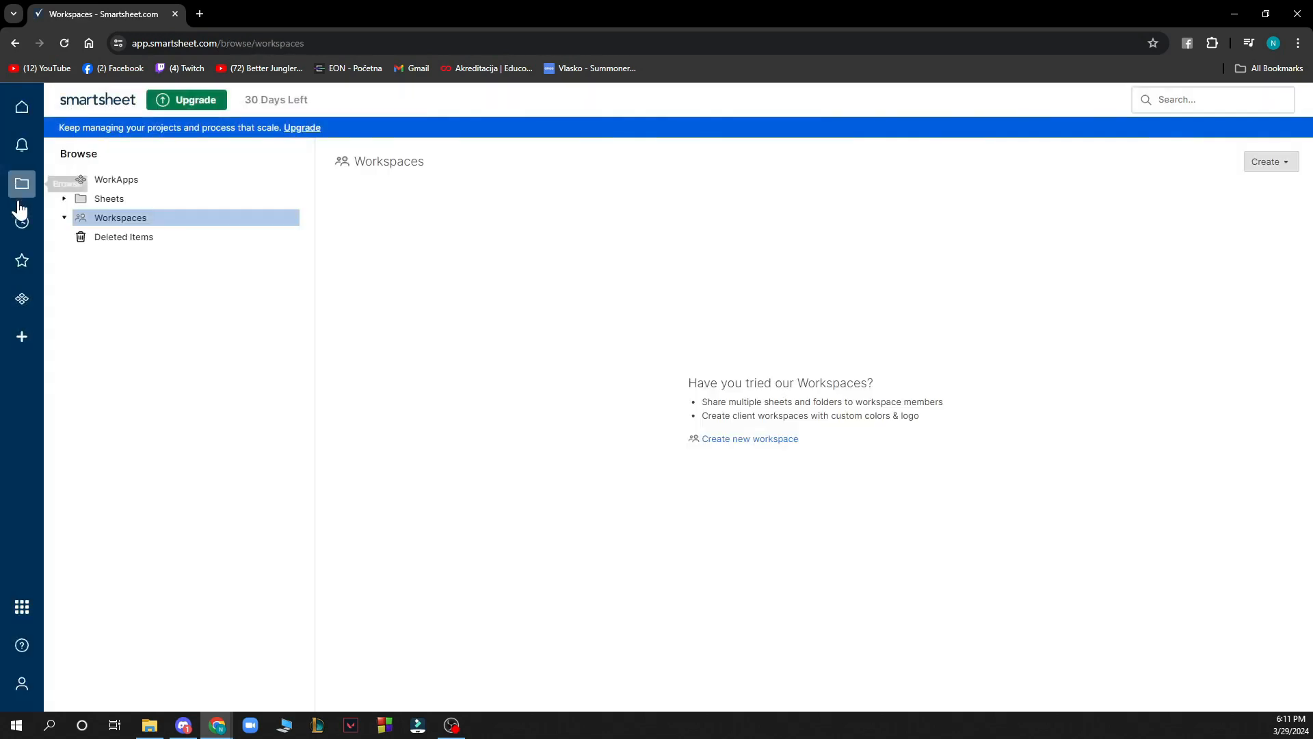
{"action": "mouse_move", "coordinate": [139, 188]}
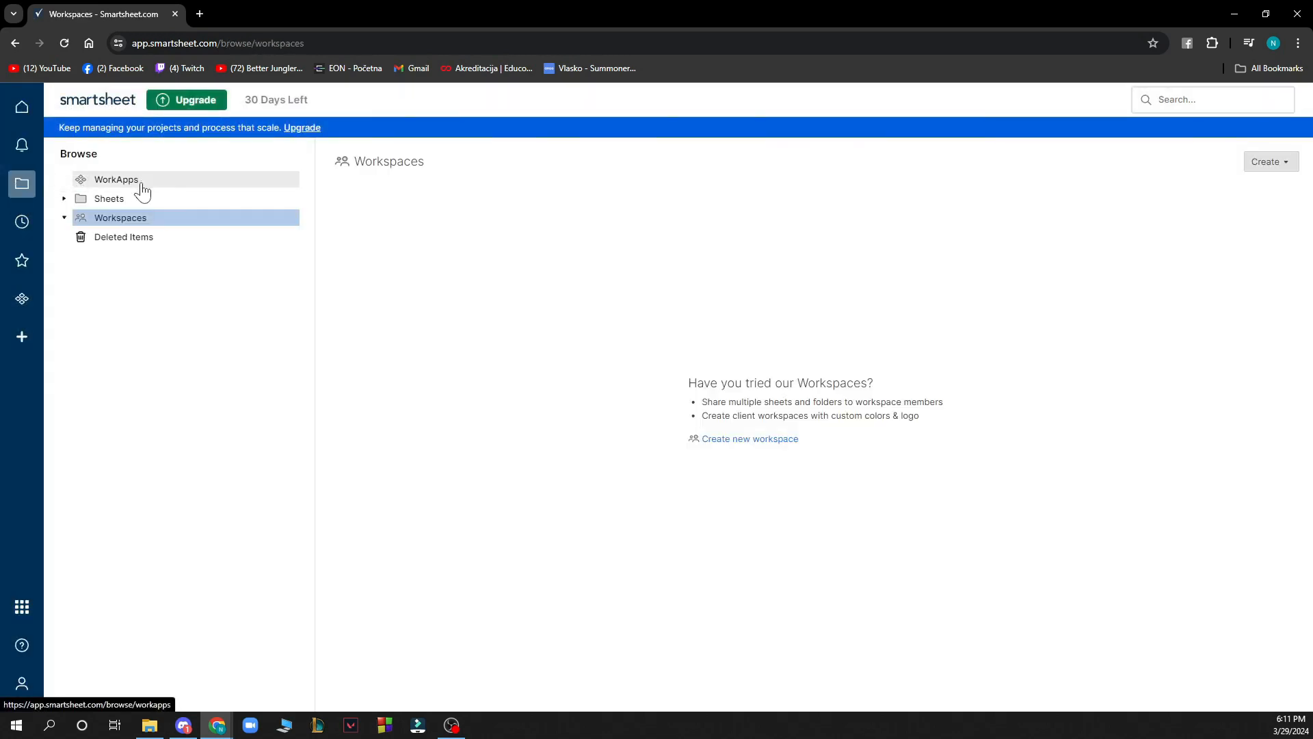
{"action": "mouse_move", "coordinate": [159, 240]}
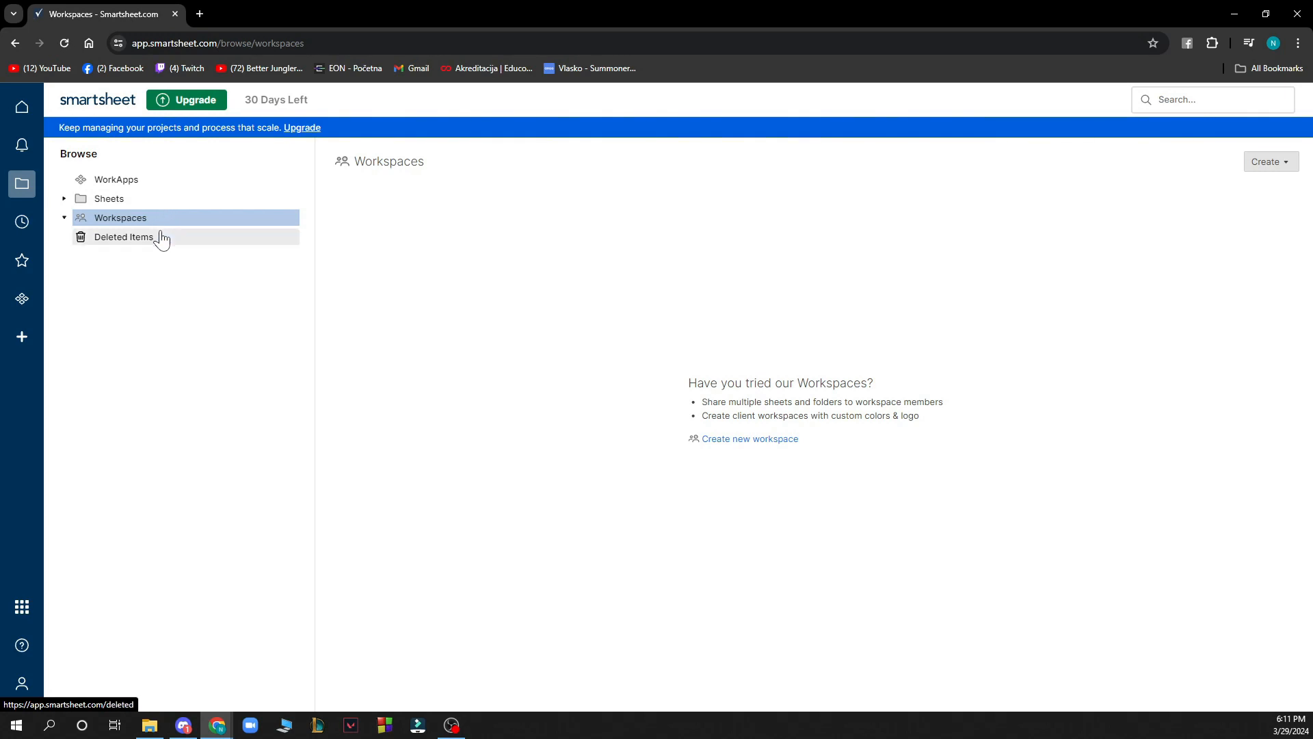
Step: View the empty Recents and Favorites panels, then the WorkApps welcome page
{"action": "left_click", "coordinate": [21, 222]}
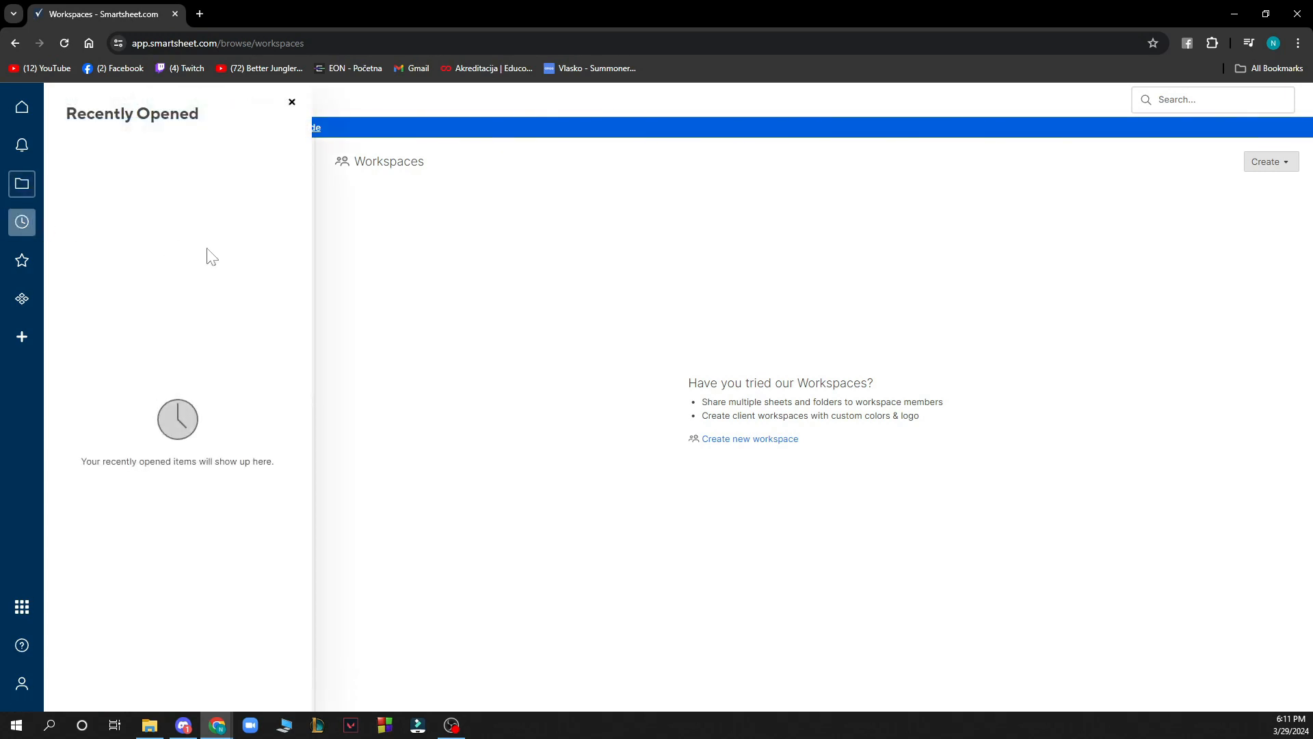
{"action": "left_click", "coordinate": [20, 260]}
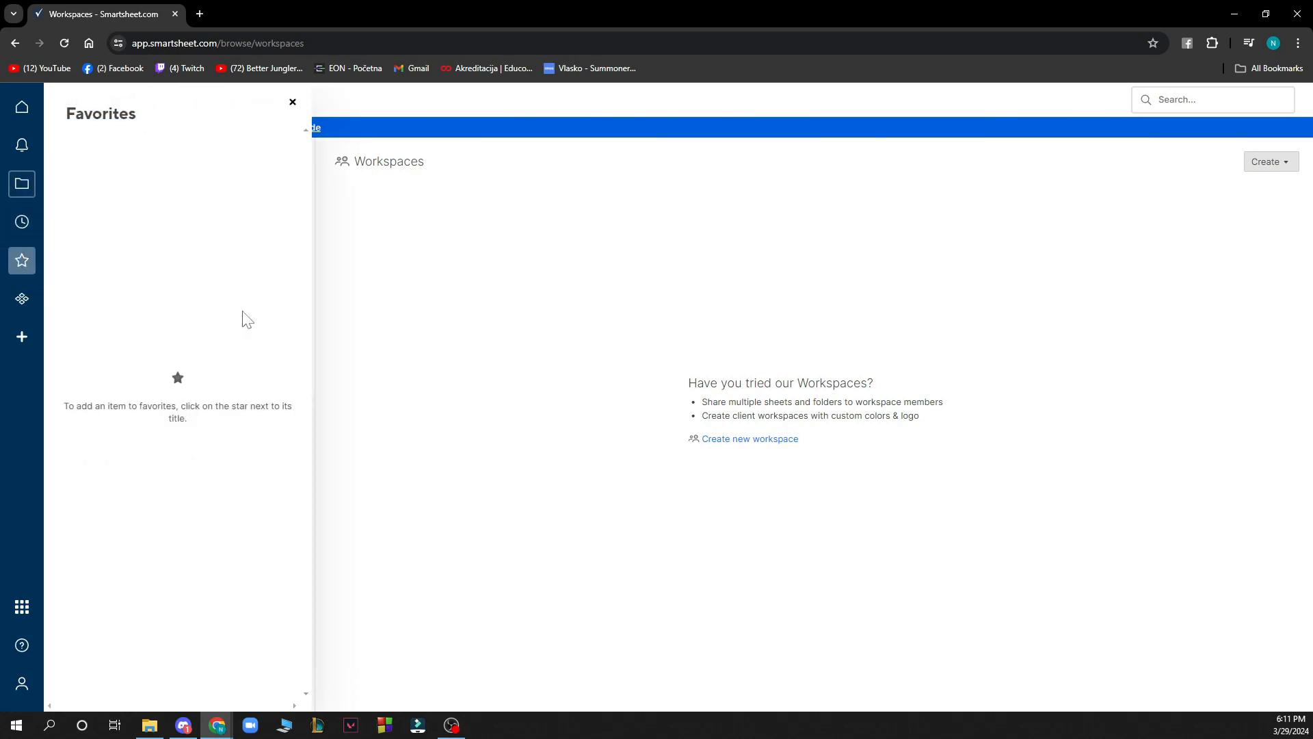
{"action": "left_click", "coordinate": [21, 298]}
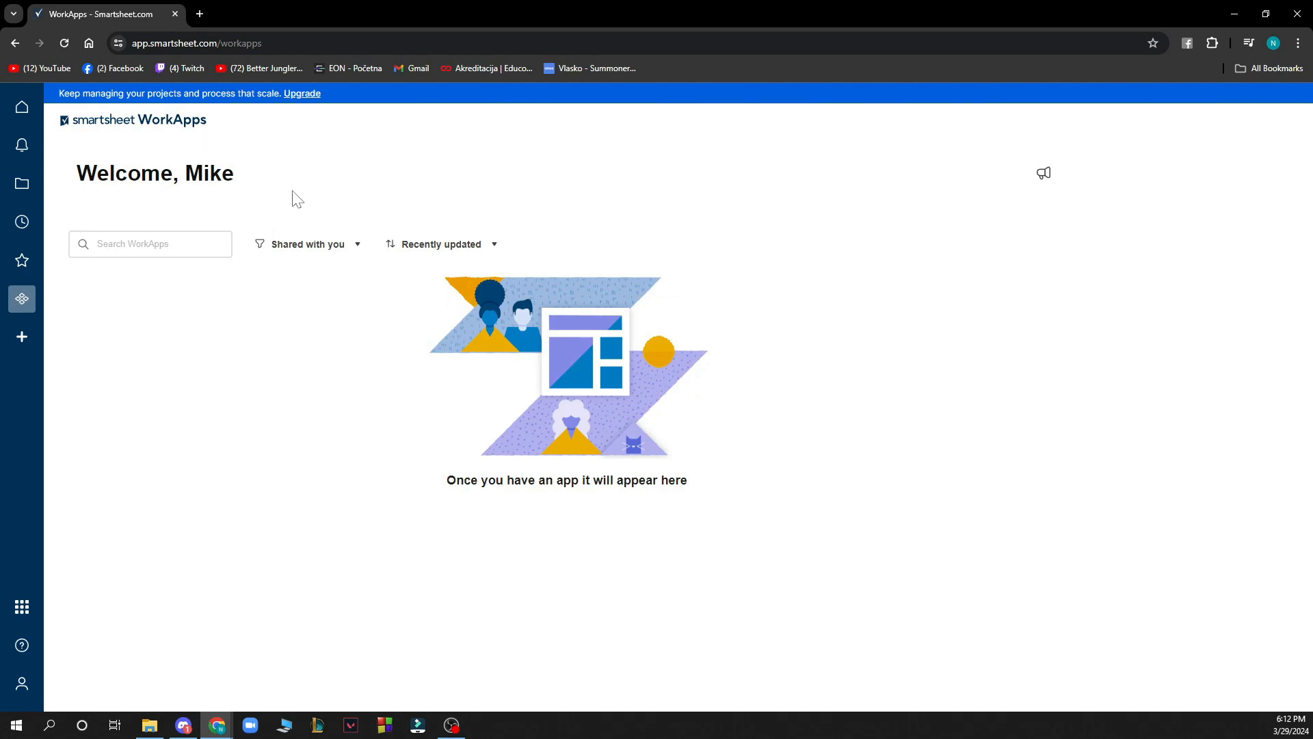
{"action": "mouse_move", "coordinate": [254, 197]}
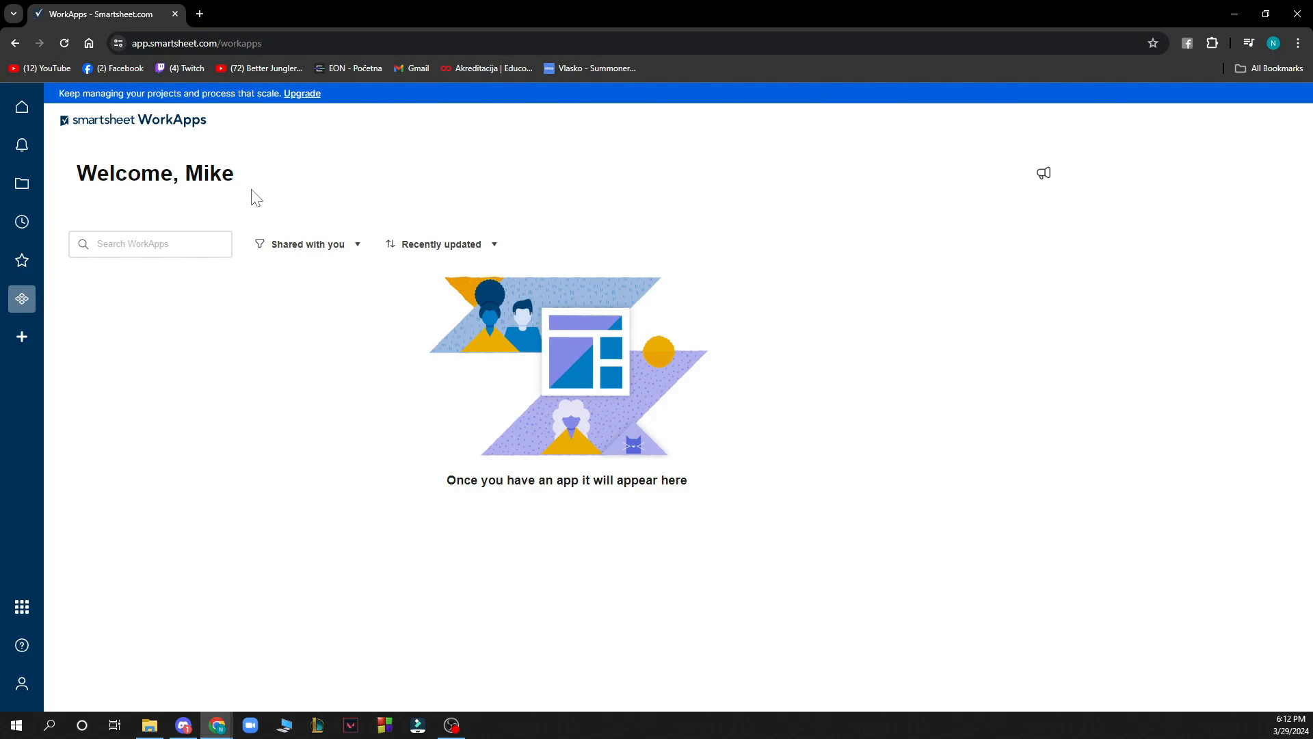
{"action": "mouse_move", "coordinate": [317, 261]}
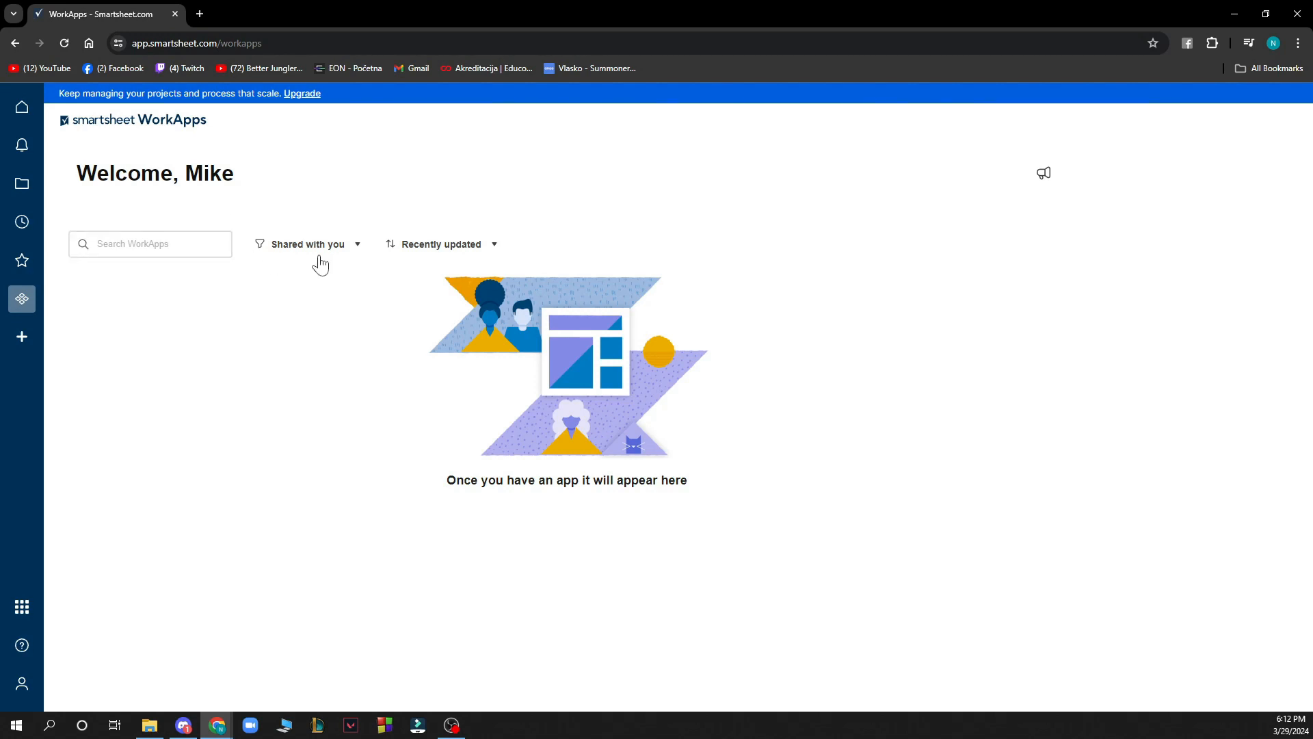
Step: Start loading the Templates gallery from the Create icon
{"action": "left_click", "coordinate": [21, 336]}
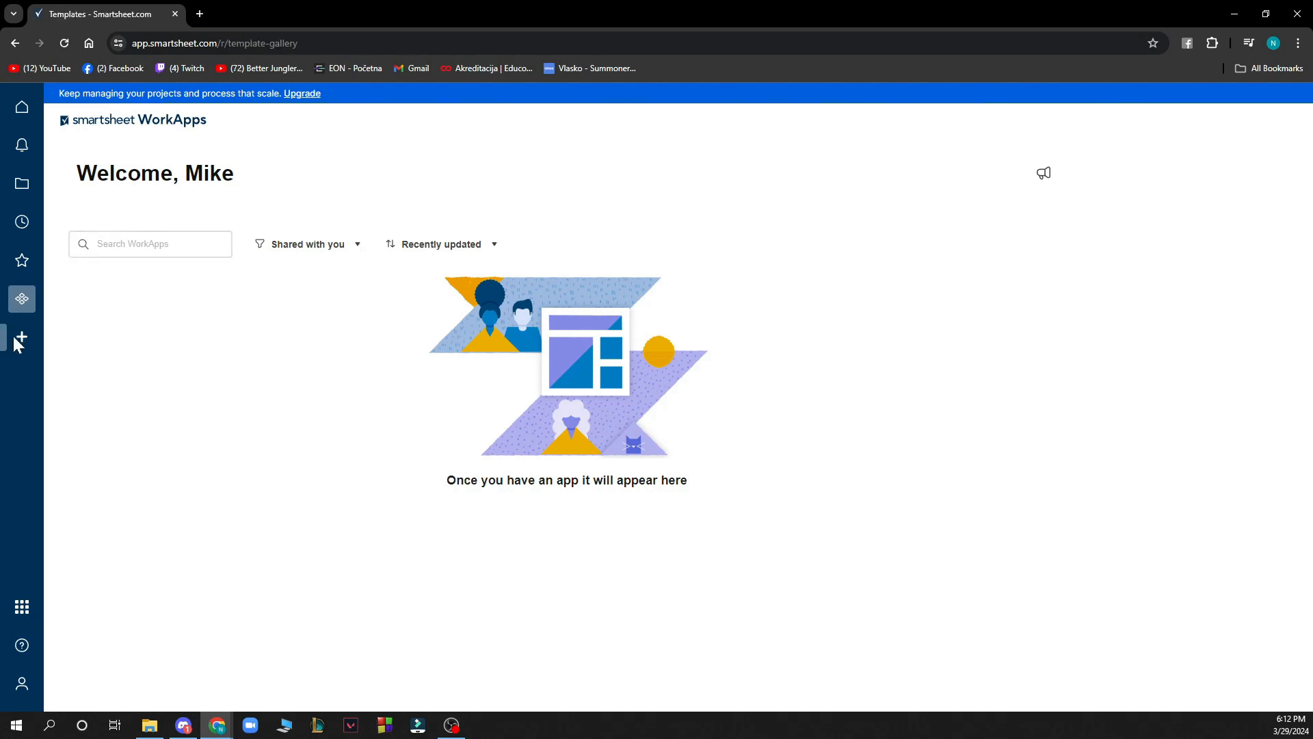
Step: Create a new blank Untitled sheet, then return to the fully loaded template gallery
{"action": "left_click", "coordinate": [20, 336]}
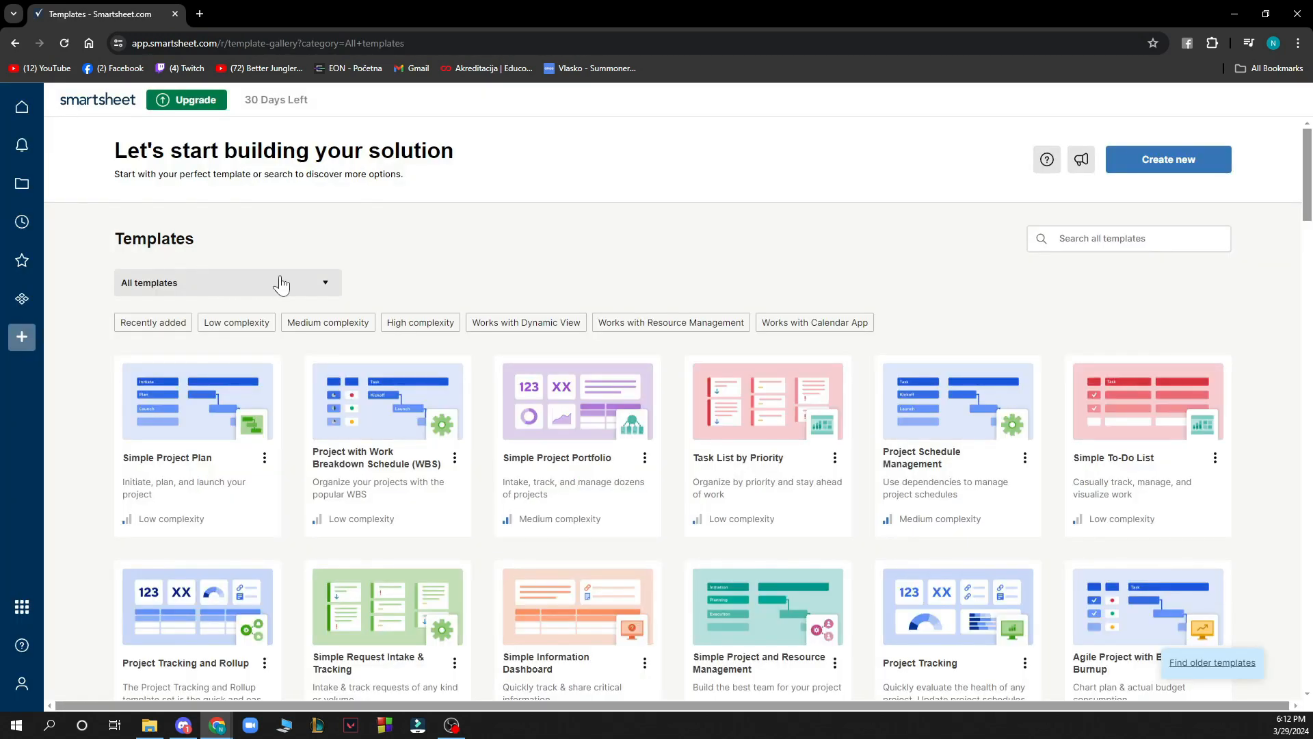
{"action": "left_click", "coordinate": [21, 684]}
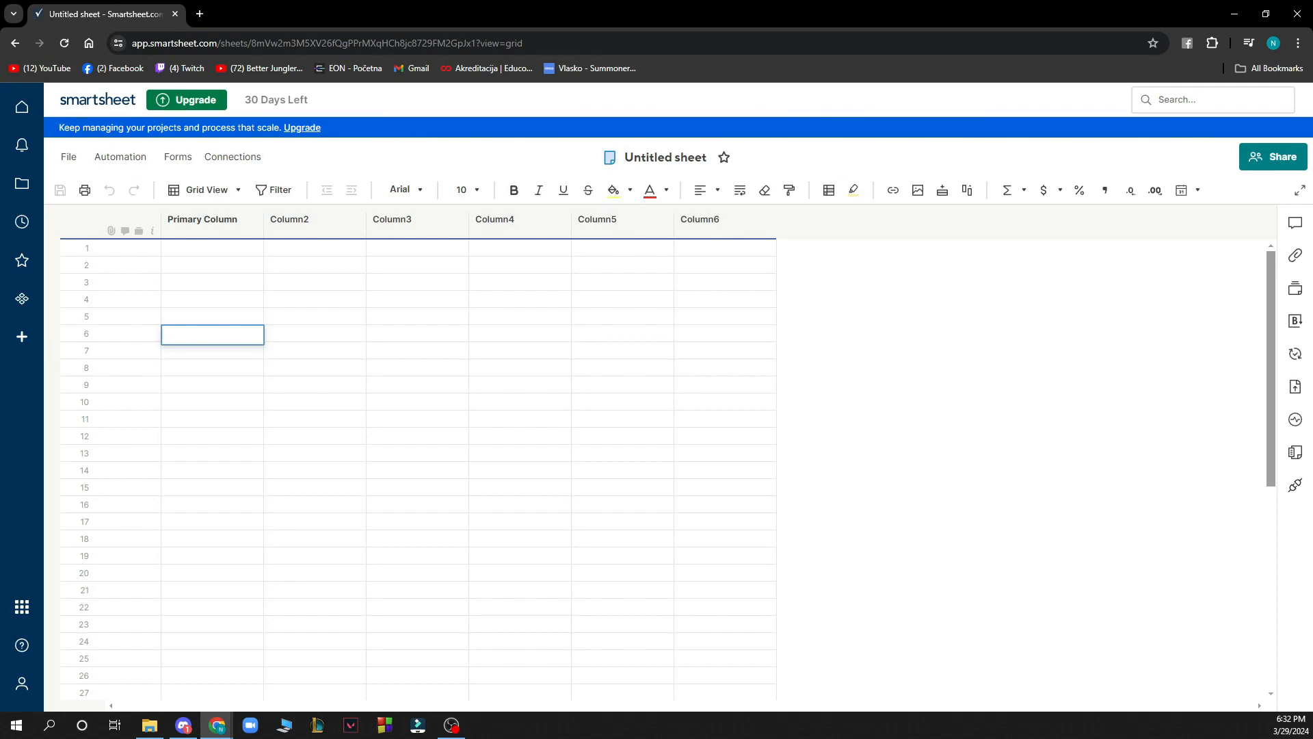
{"action": "left_click", "coordinate": [21, 337]}
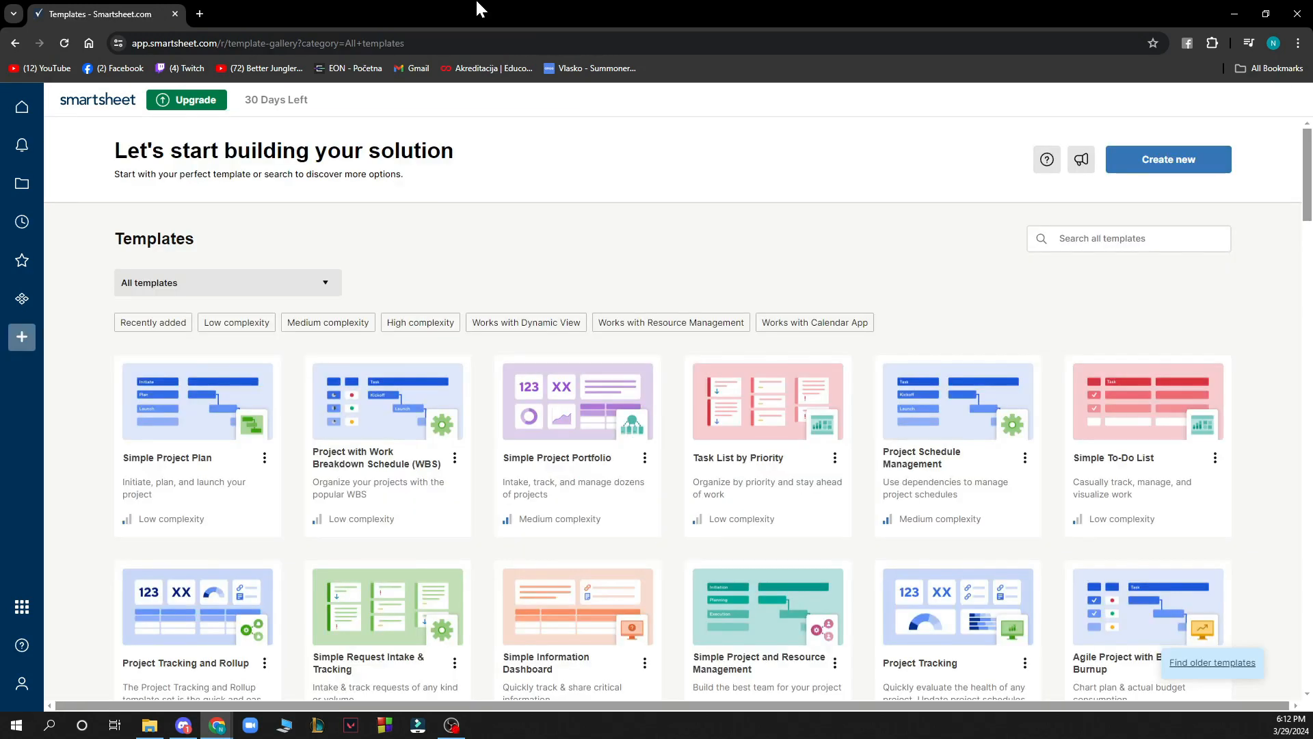